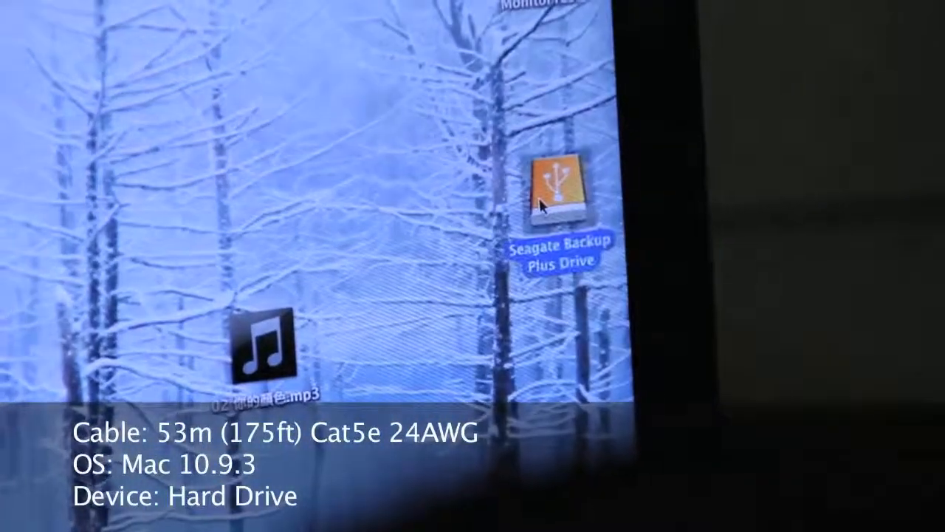
# - Open the Seagate Backup Plus Drive and its Video folder to view the eight language subfolders
pyautogui.doubleClick(554, 191)
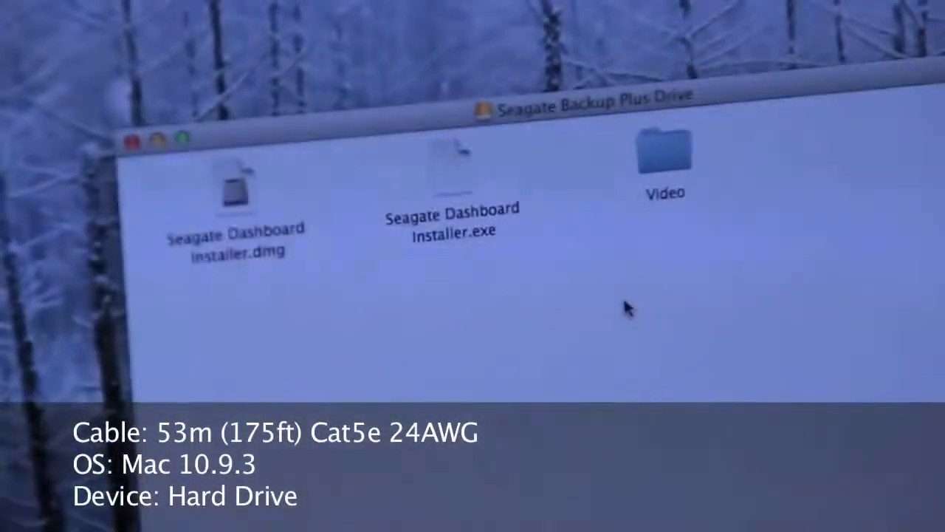
pyautogui.doubleClick(664, 155)
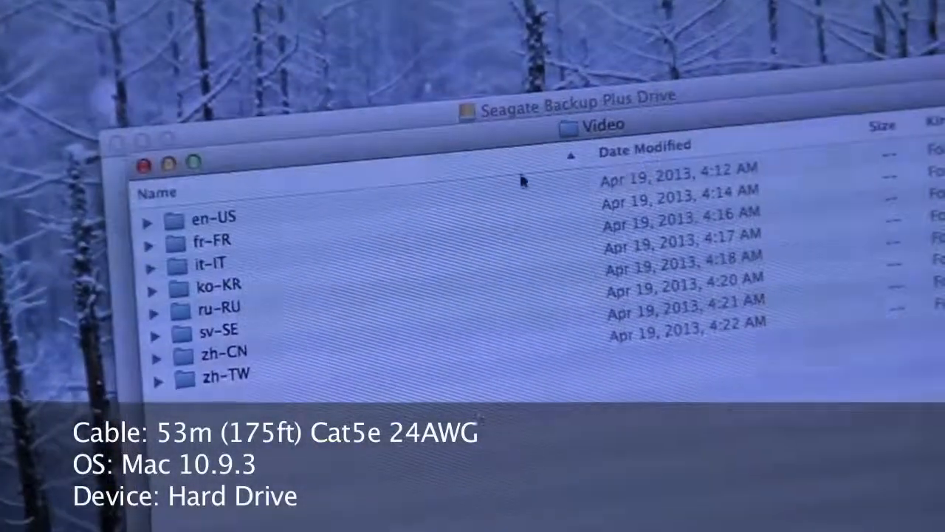